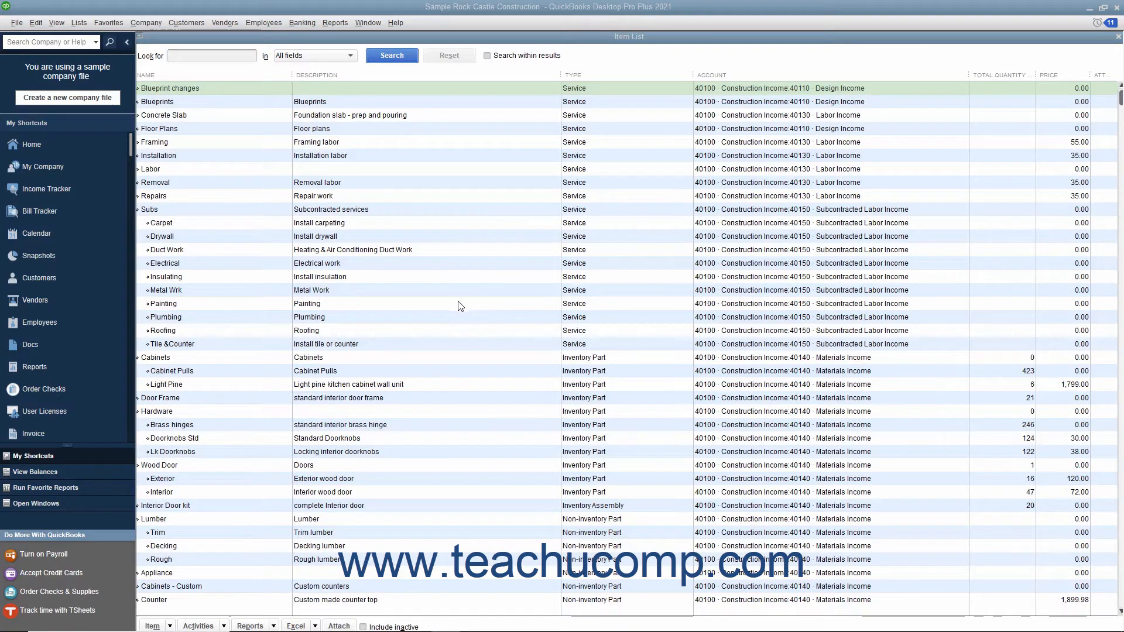
Show the Item menu of actions from the bottom of the Item List window
{"action": "left_click", "coordinate": [152, 625]}
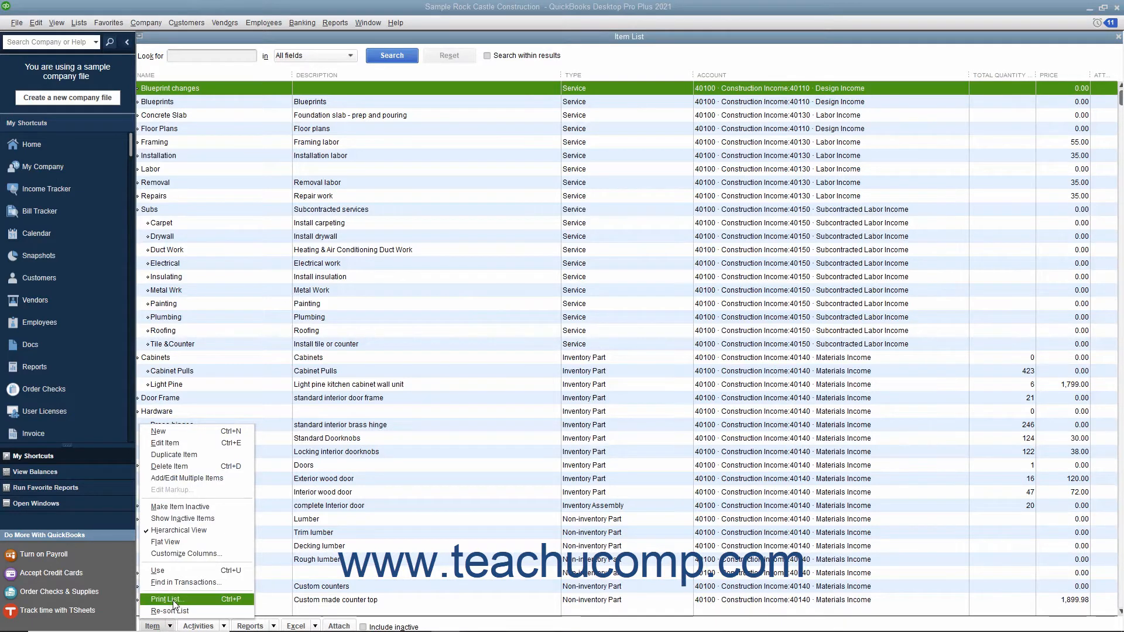
Choose Print List, accept the List Reports notice, then leave the Print Lists dialog for the Vendor Center
{"action": "left_click", "coordinate": [167, 598]}
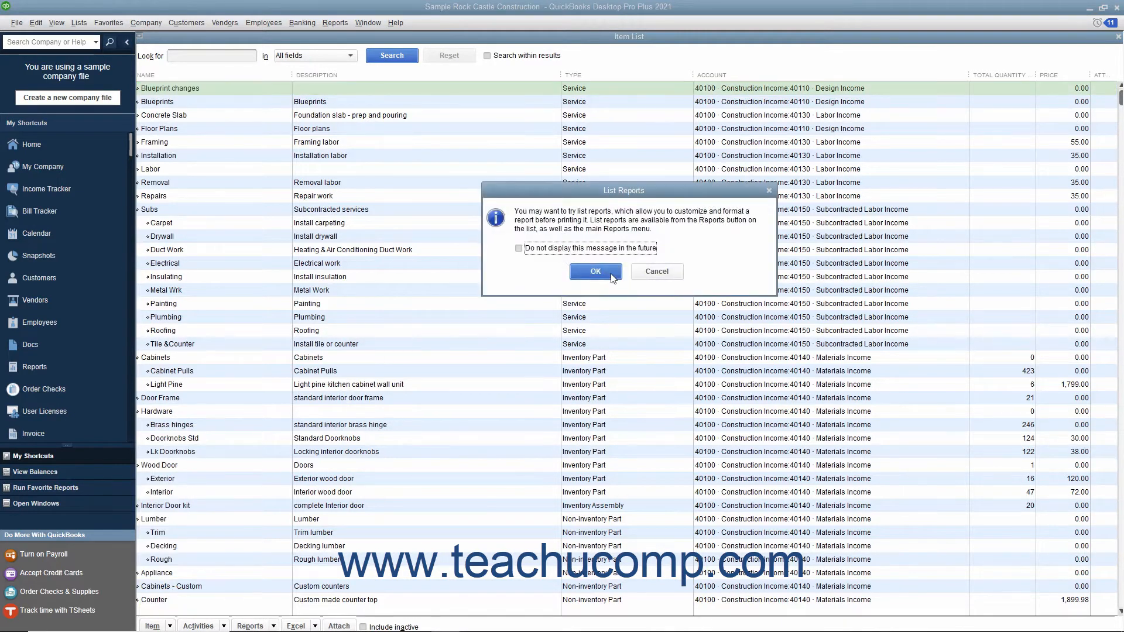
{"action": "left_click", "coordinate": [594, 272]}
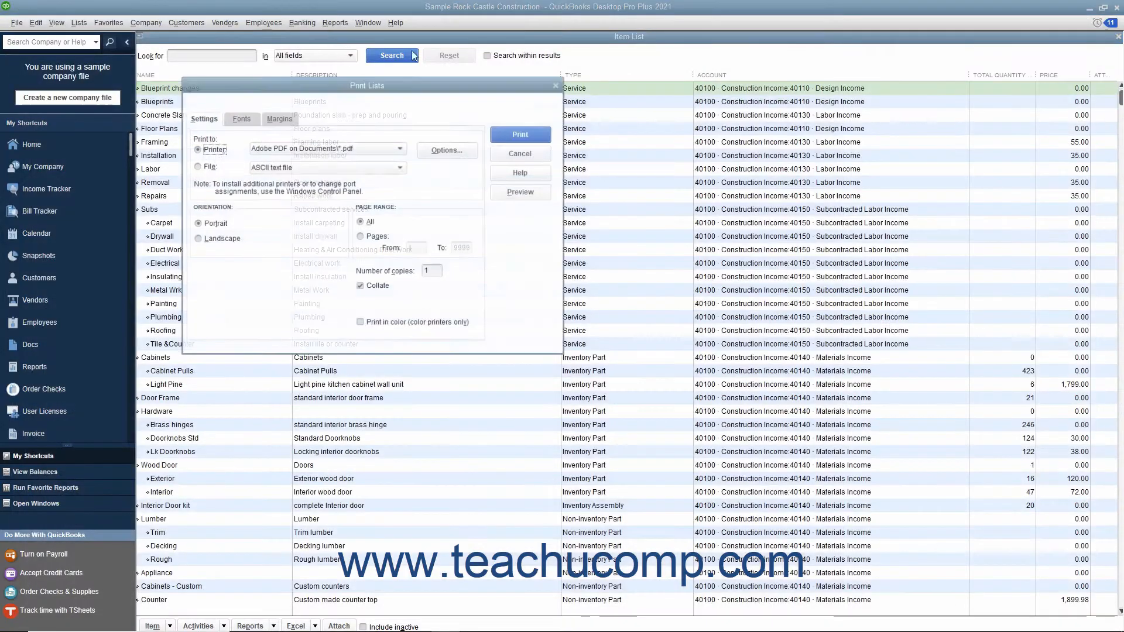
{"action": "left_click", "coordinate": [518, 153]}
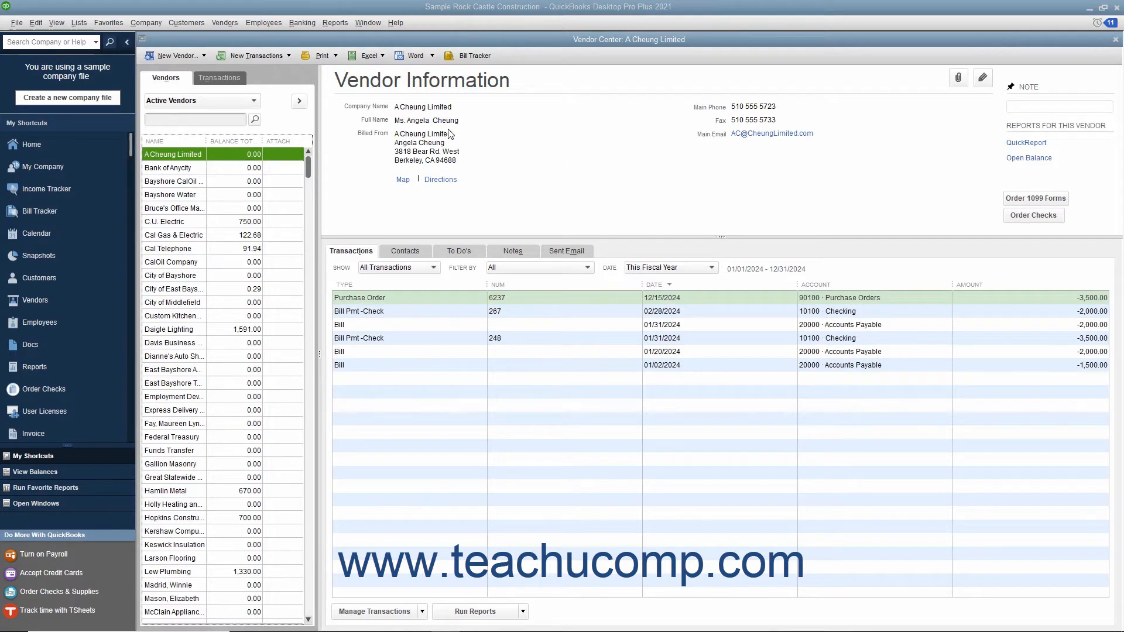
From the Vendor Center's Print menu choose Vendor List and accept the List Reports notice
{"action": "left_click", "coordinate": [321, 55]}
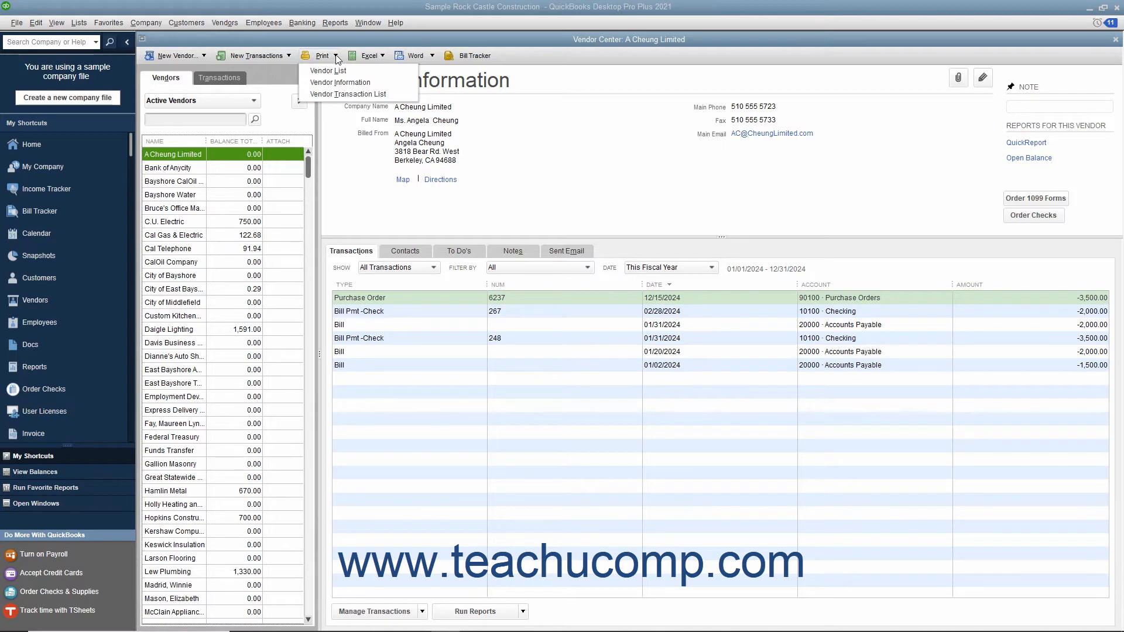
{"action": "left_click", "coordinate": [328, 70]}
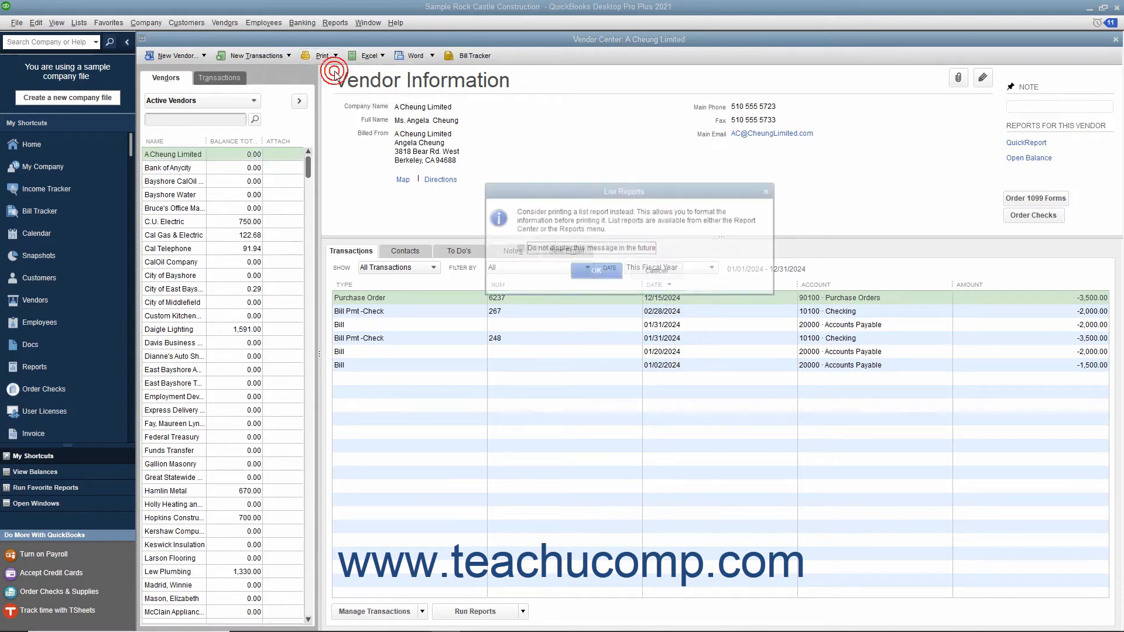
{"action": "left_click", "coordinate": [596, 270]}
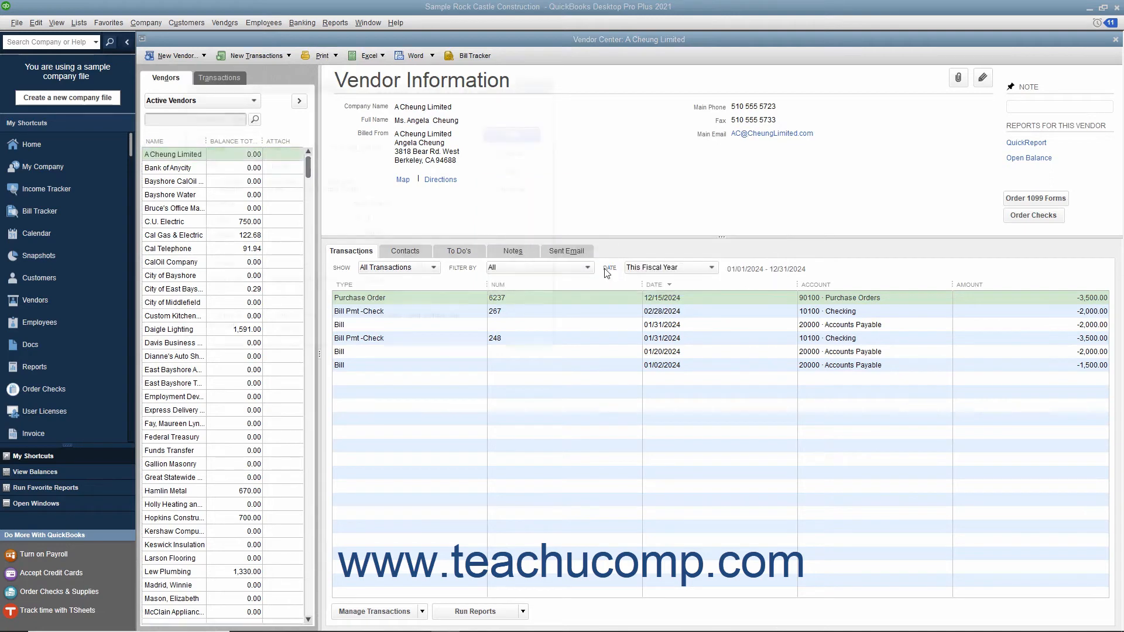
{"action": "left_click", "coordinate": [318, 55]}
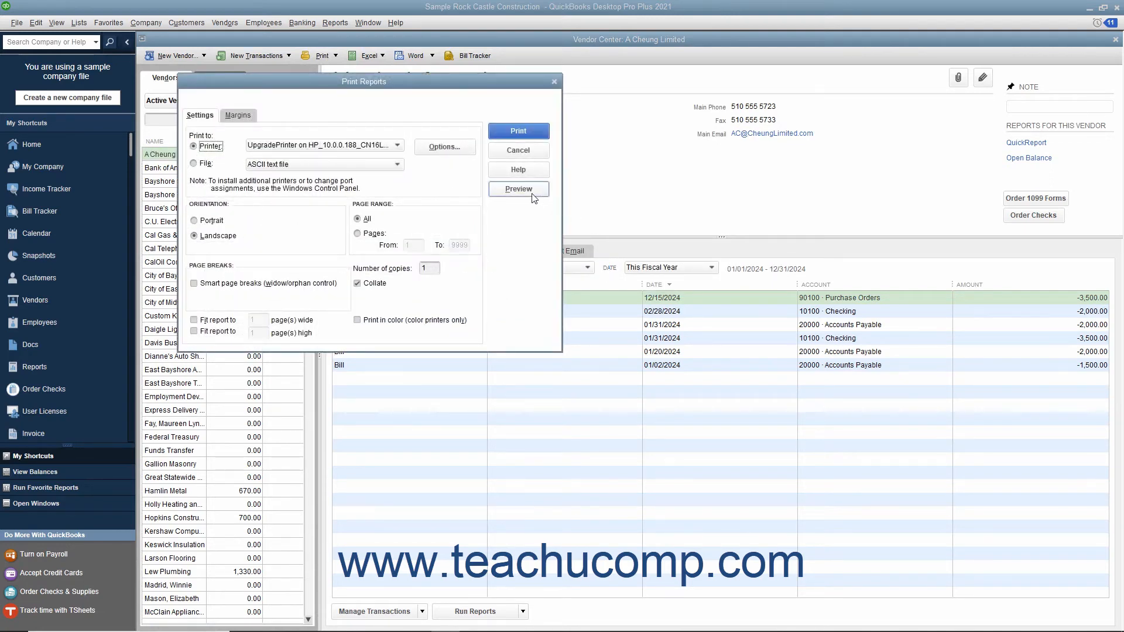
{"action": "left_click", "coordinate": [517, 188]}
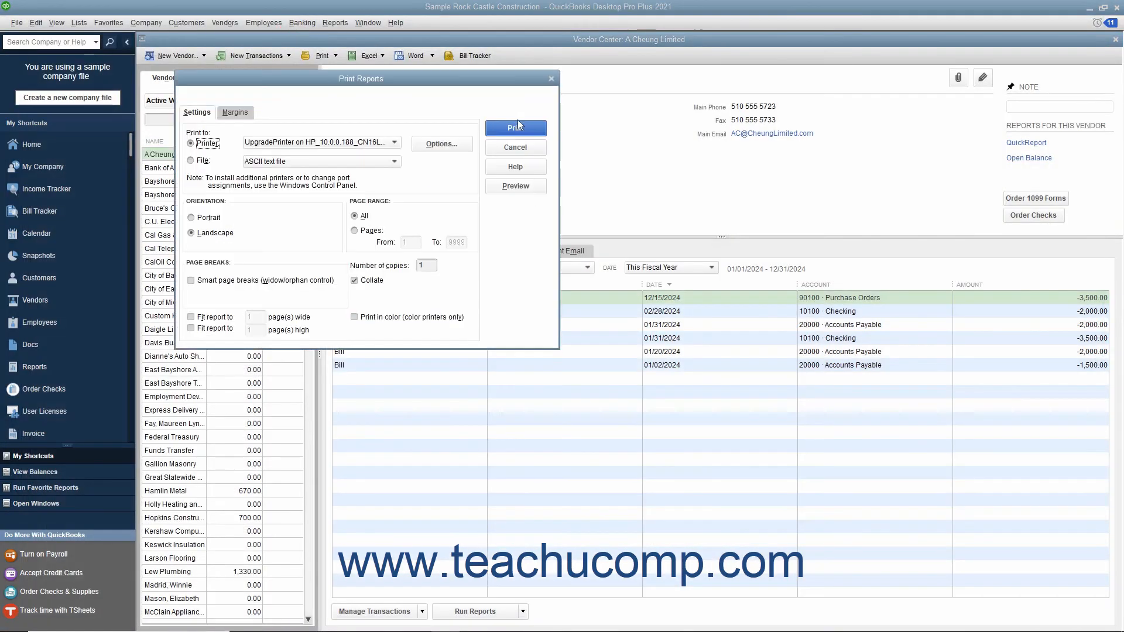
{"action": "mouse_move", "coordinate": [518, 129]}
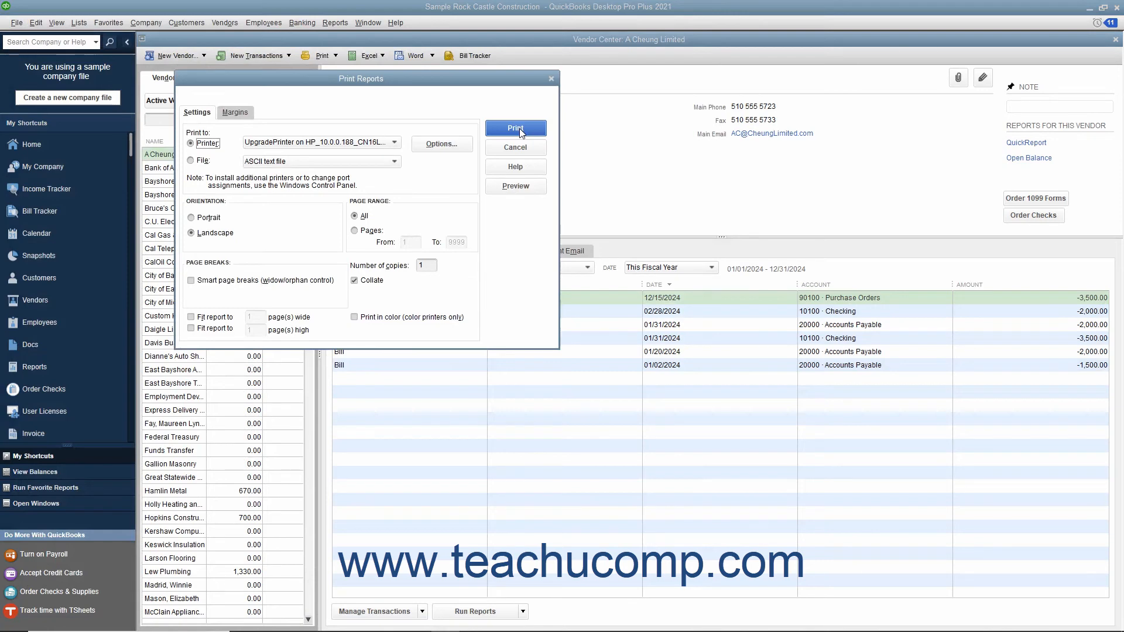